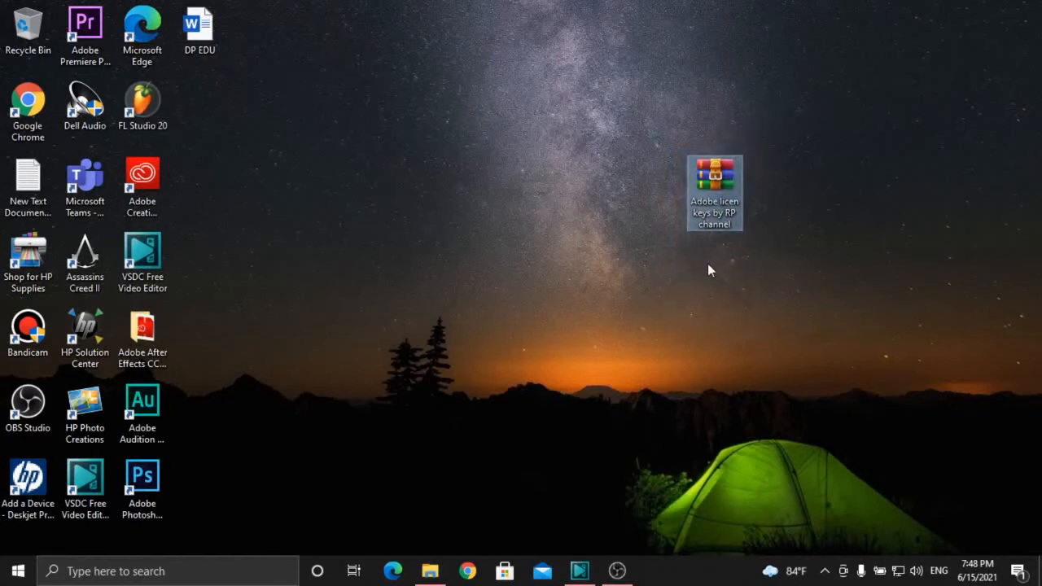
{"action": "mouse_move", "coordinate": [785, 178]}
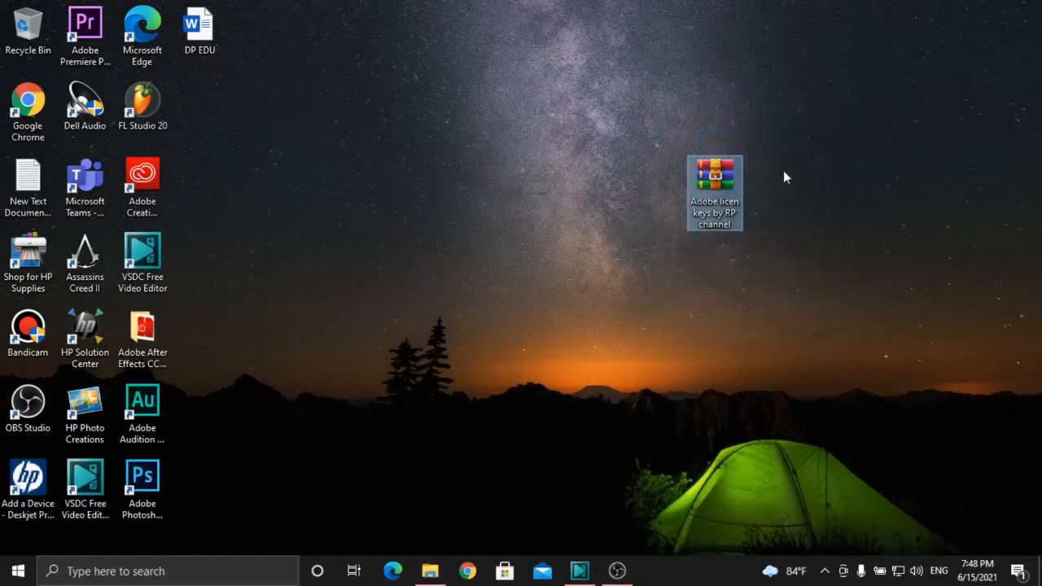
{"action": "mouse_move", "coordinate": [801, 123]}
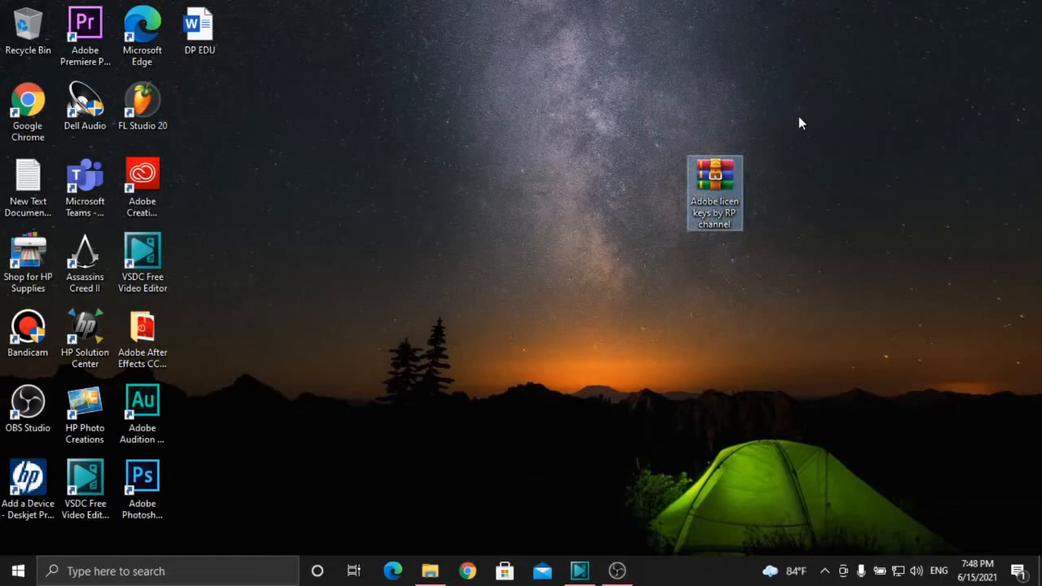
Step: Open the Adobe licen keys by RP channel.rar archive from the desktop in WinRAR
{"action": "left_click", "coordinate": [713, 192]}
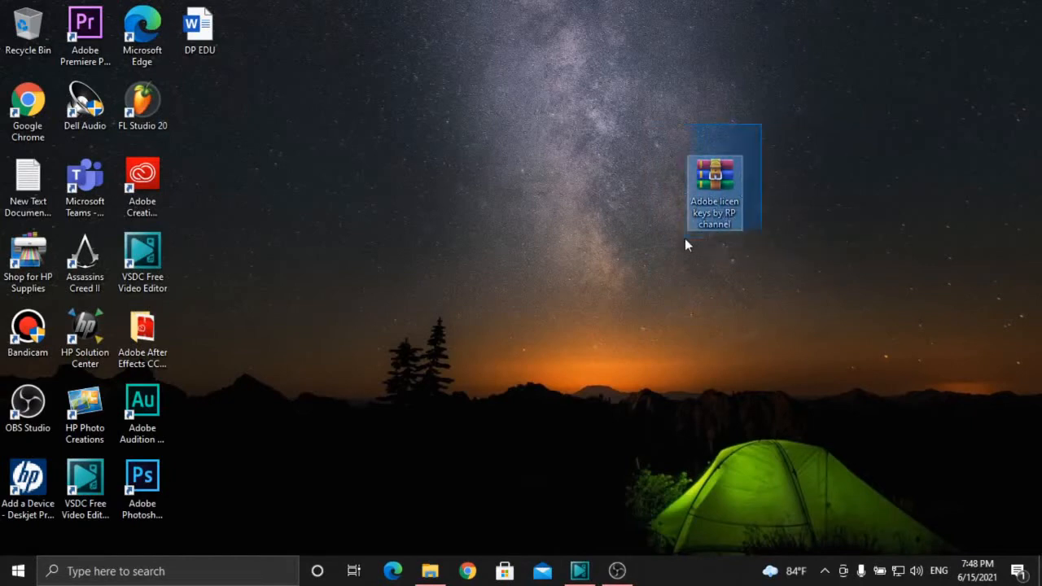
{"action": "double_click", "coordinate": [715, 176]}
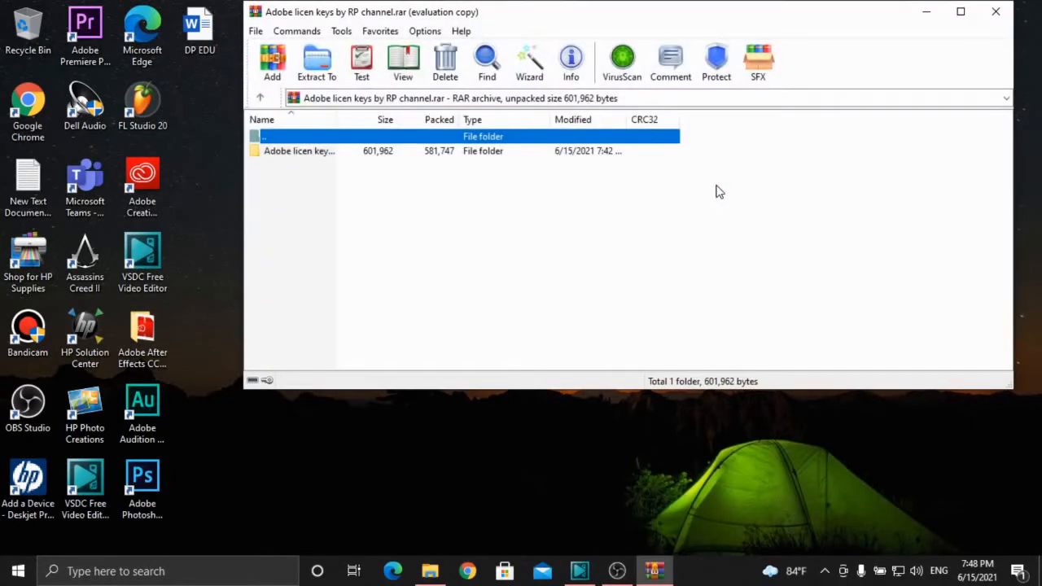
{"action": "mouse_move", "coordinate": [723, 231]}
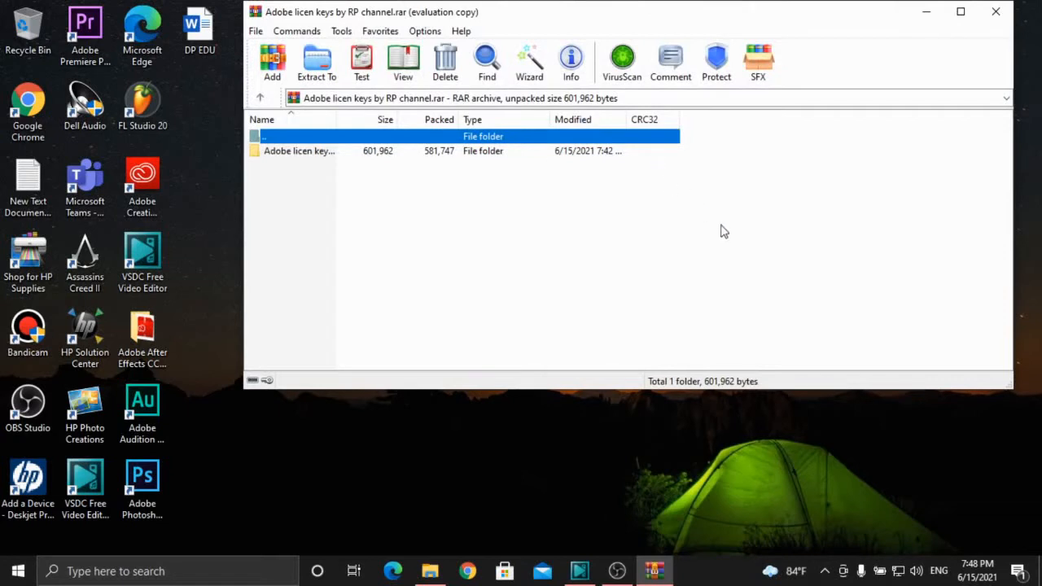
{"action": "left_click", "coordinate": [824, 570]}
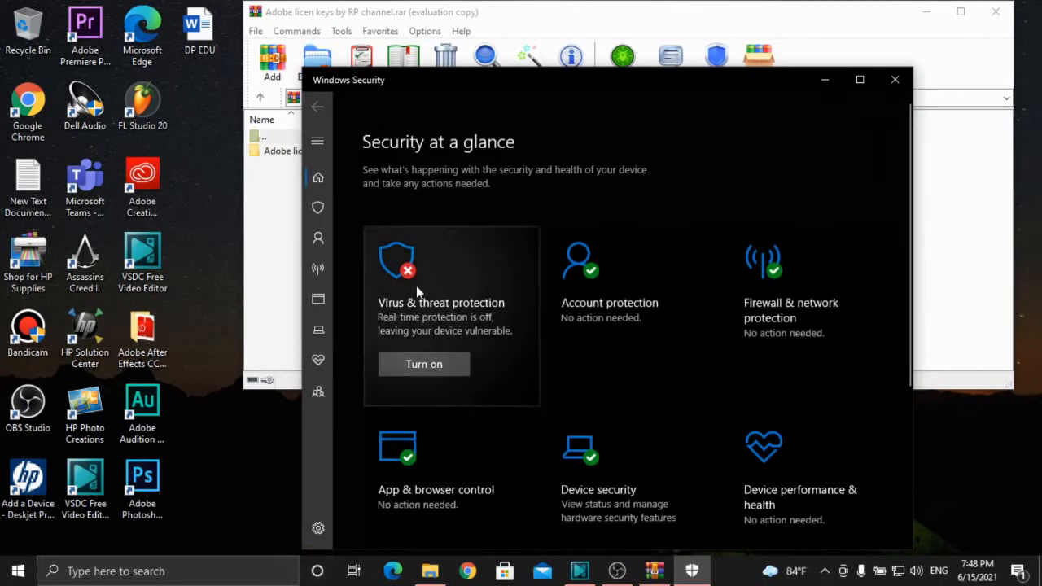
Step: Confirm Real-time protection is Off under Virus & threat protection settings, then close Windows Security
{"action": "left_click", "coordinate": [441, 301]}
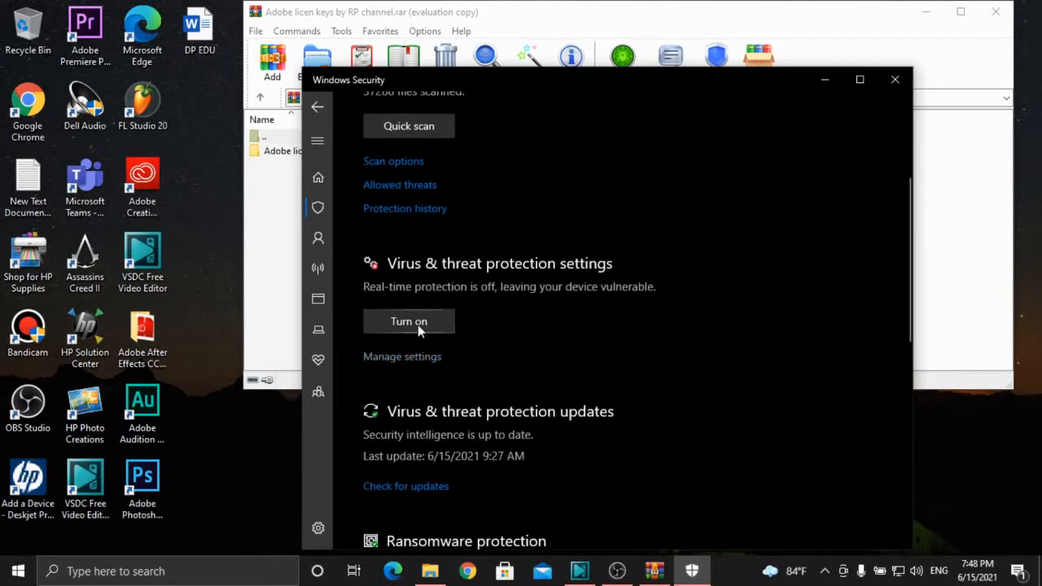
{"action": "mouse_move", "coordinate": [414, 364]}
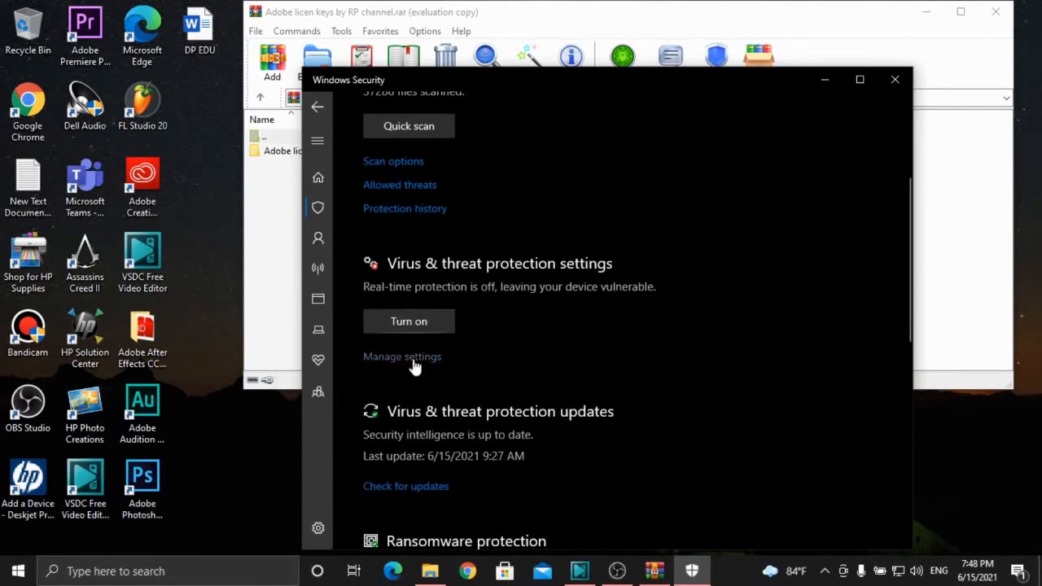
{"action": "left_click", "coordinate": [401, 356]}
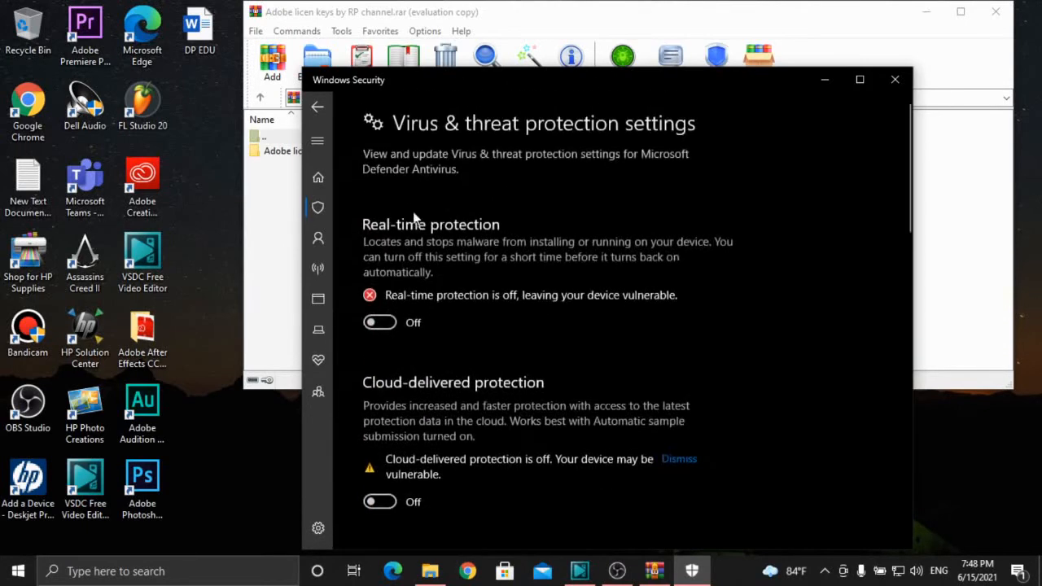
{"action": "scroll", "scroll_direction": "down", "scroll_amount": 3}
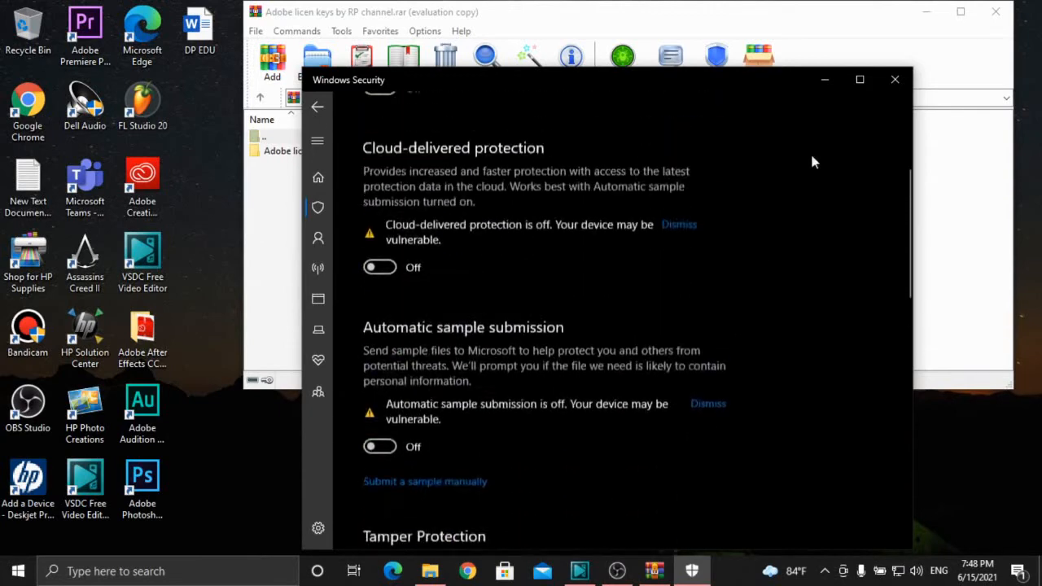
{"action": "left_click", "coordinate": [896, 78]}
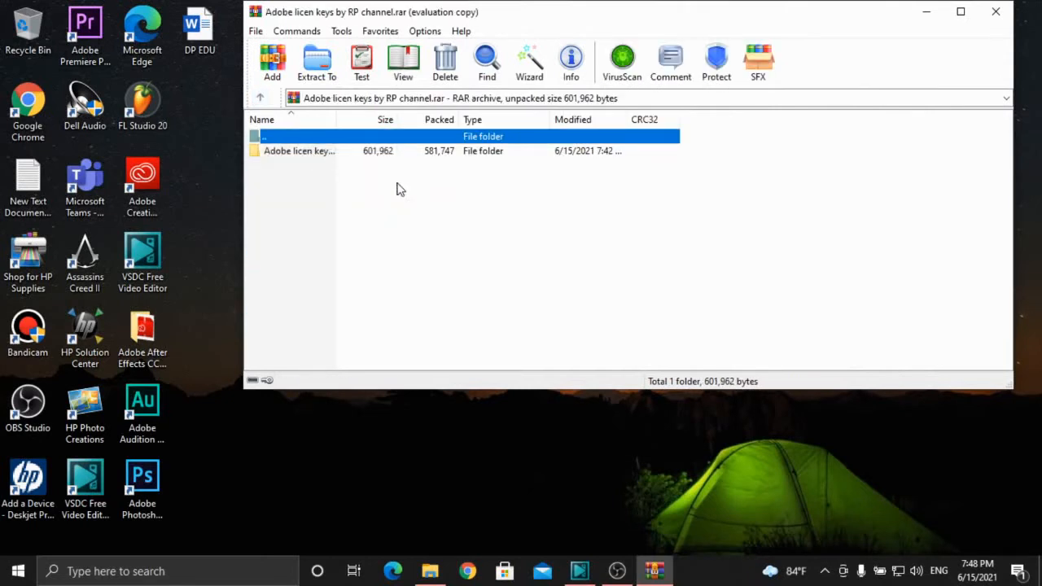
Step: Launch UAP 2.0.exe from the archive's PAT UAP 2.0 folder
{"action": "double_click", "coordinate": [300, 136]}
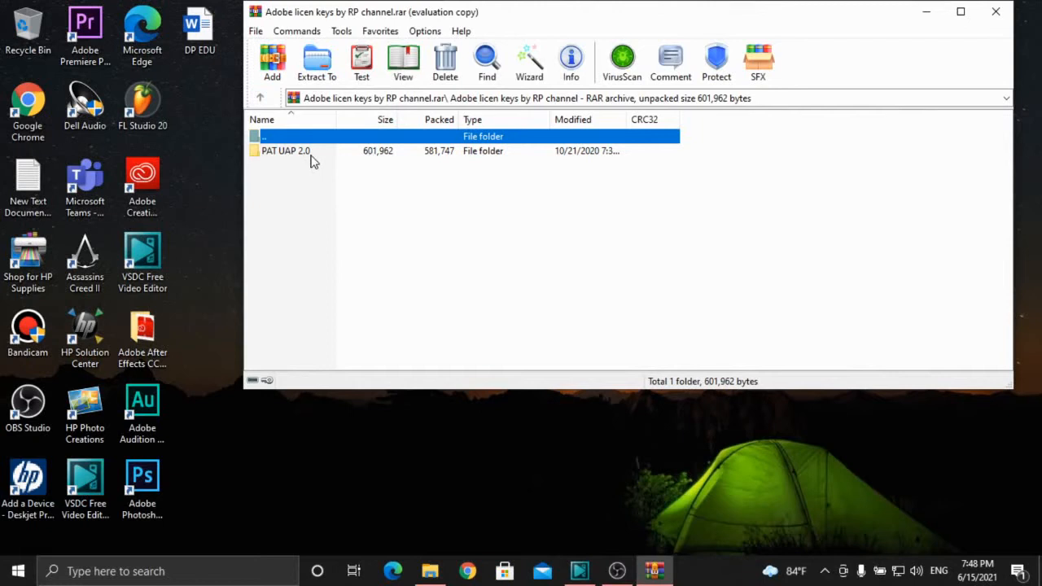
{"action": "left_click", "coordinate": [287, 150]}
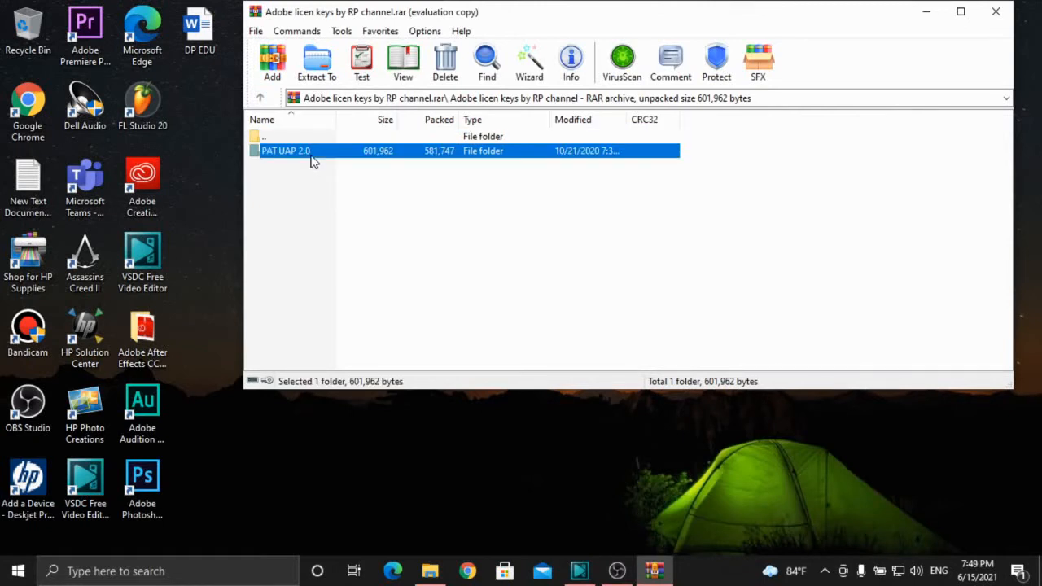
{"action": "double_click", "coordinate": [287, 150]}
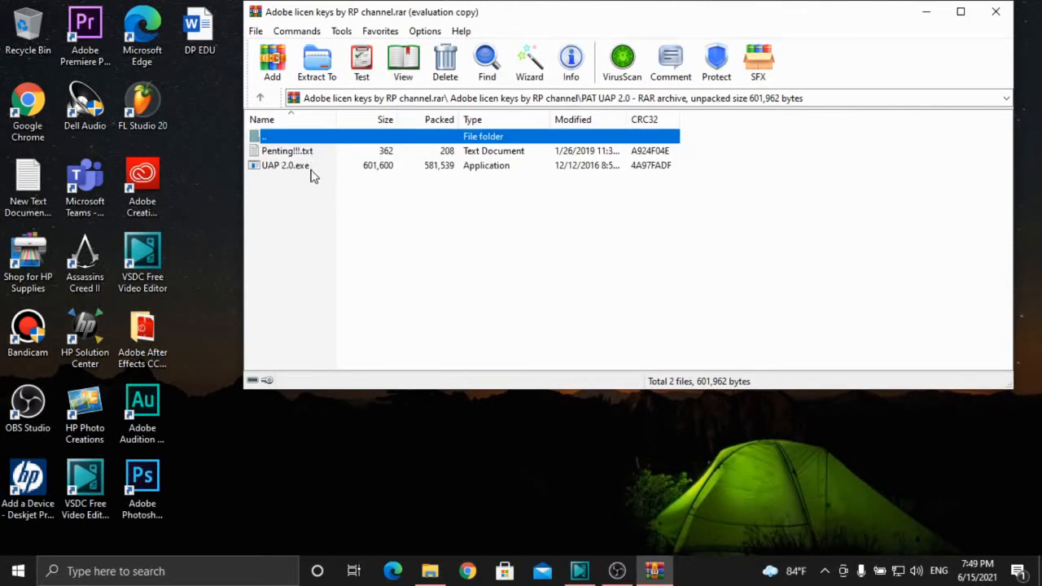
{"action": "double_click", "coordinate": [285, 166]}
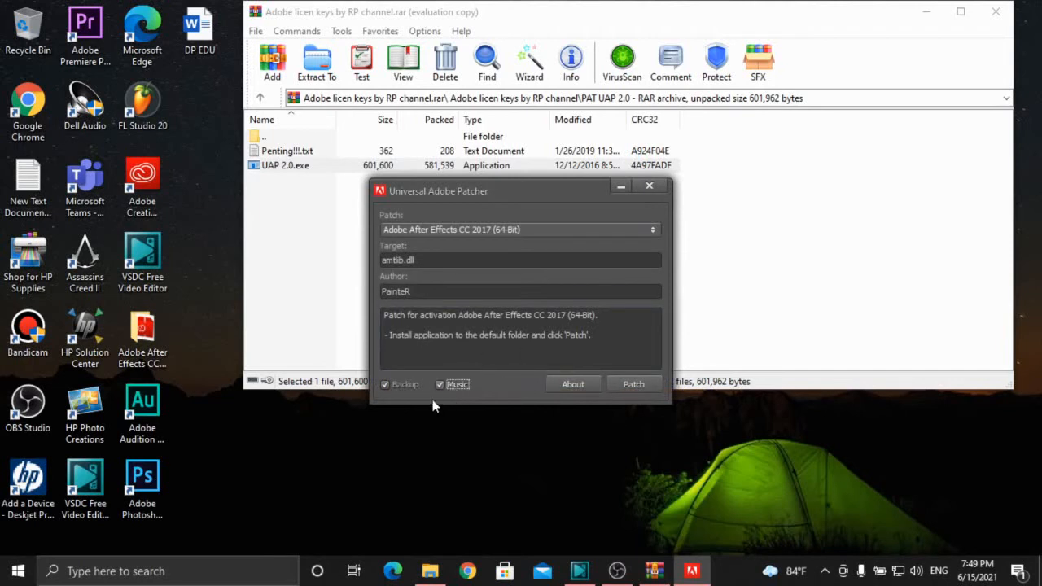
Step: Mute the patcher's music and browse the product list, keeping Adobe After Effects CC 2017 (64-Bit) selected
{"action": "left_click", "coordinate": [440, 385]}
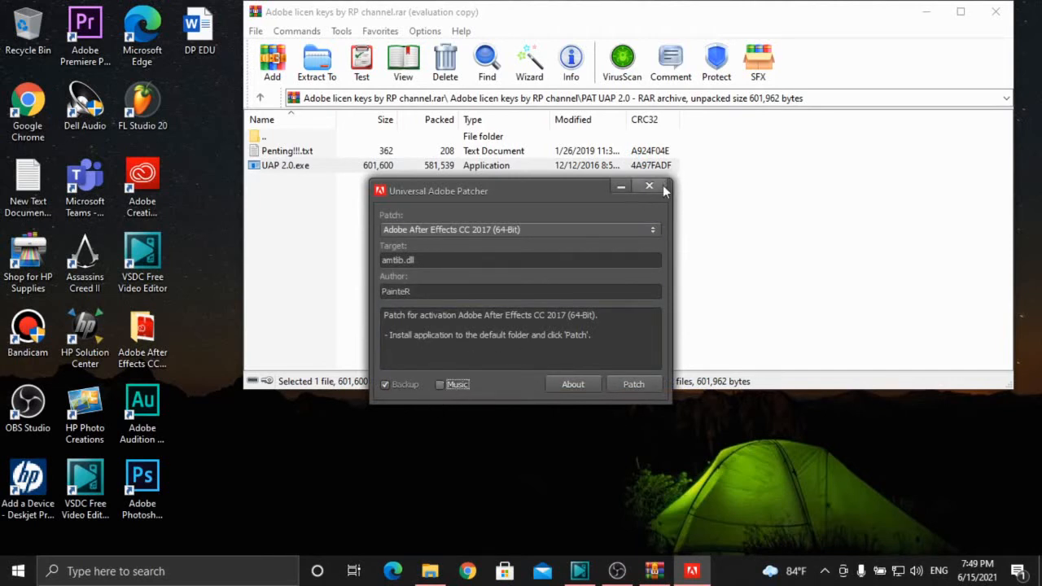
{"action": "mouse_move", "coordinate": [648, 198]}
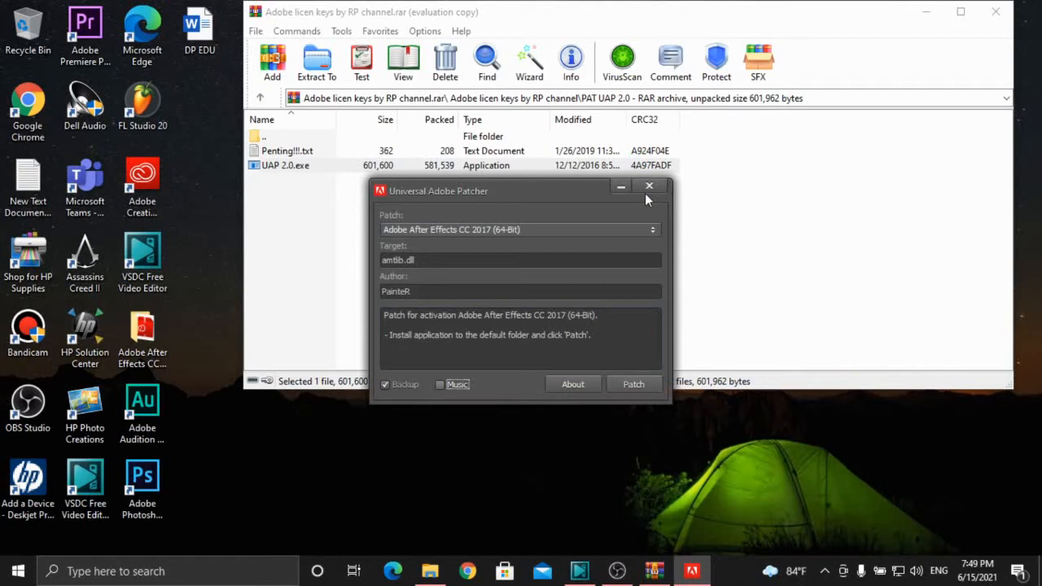
{"action": "left_click", "coordinate": [652, 228]}
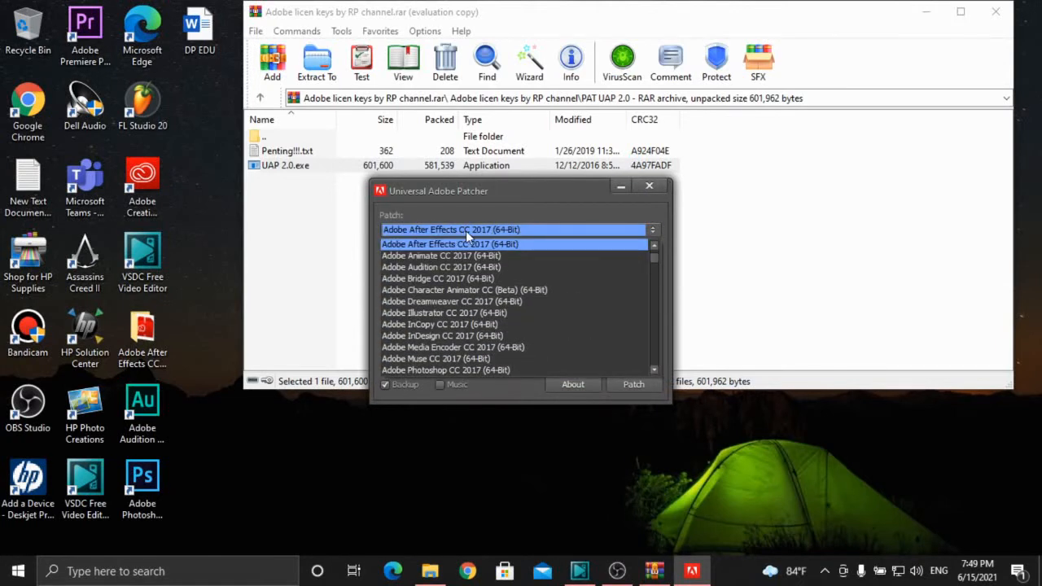
{"action": "scroll", "scroll_direction": "down", "scroll_amount": 3}
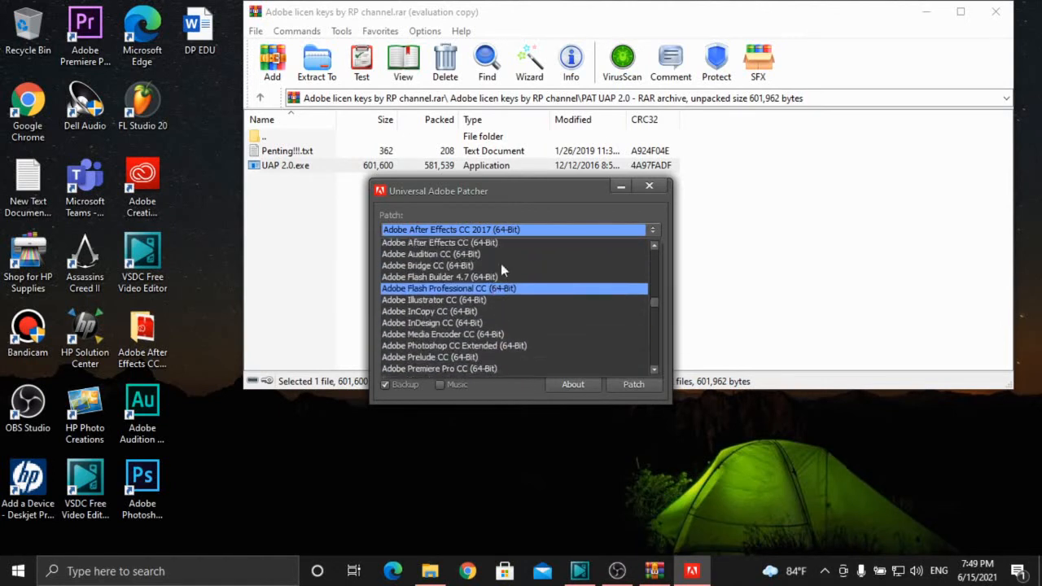
{"action": "scroll", "scroll_direction": "down", "scroll_amount": 3}
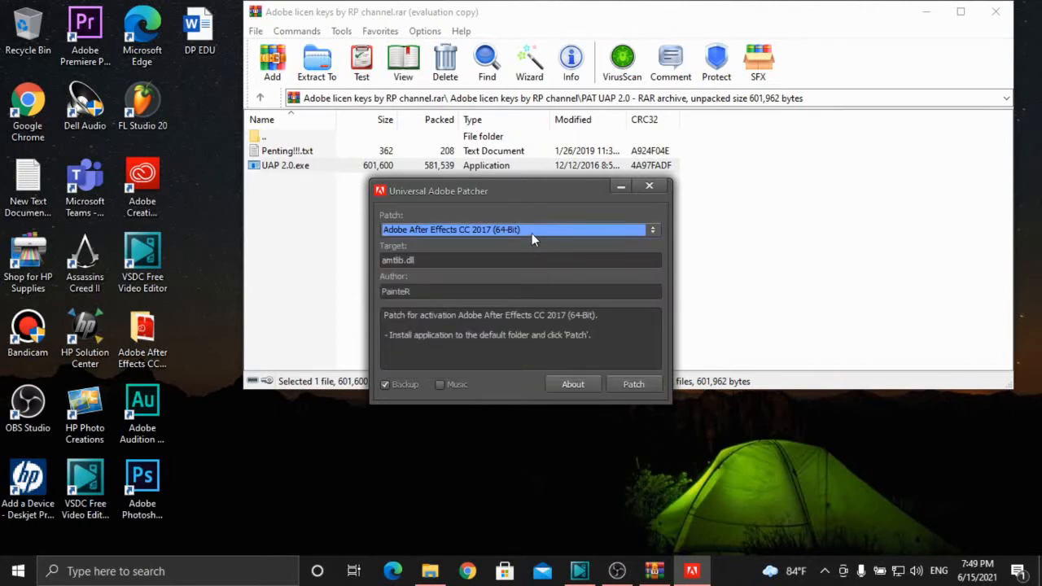
{"action": "left_click", "coordinate": [652, 230]}
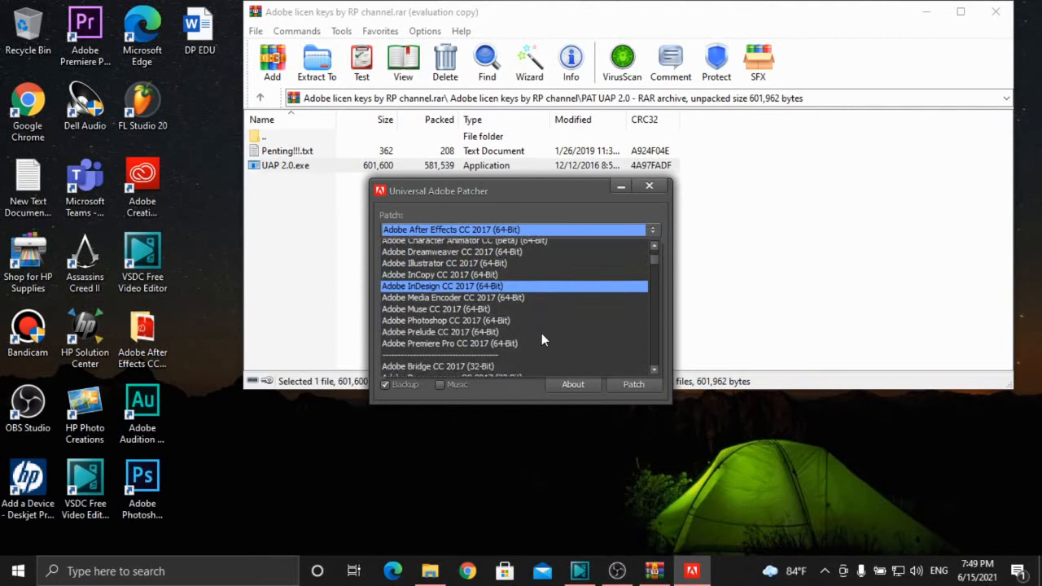
{"action": "scroll", "scroll_direction": "down", "scroll_amount": 3}
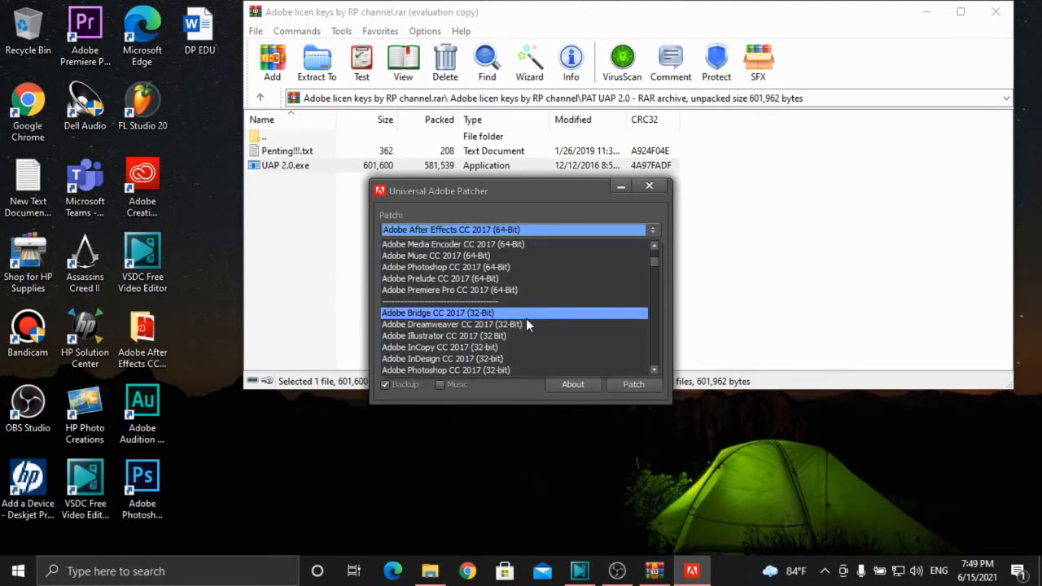
{"action": "mouse_move", "coordinate": [499, 329]}
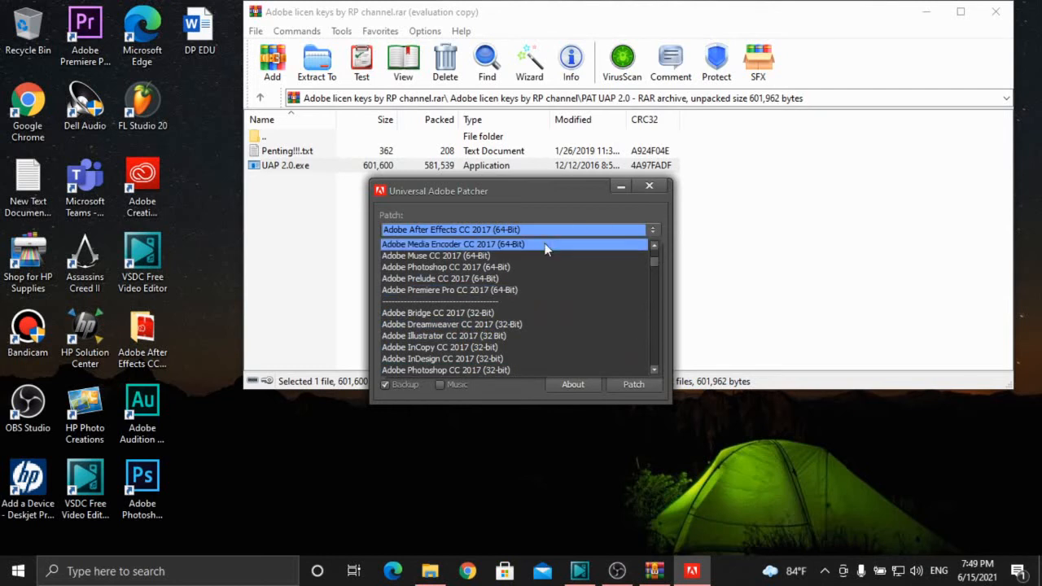
{"action": "scroll", "scroll_direction": "up", "scroll_amount": 3}
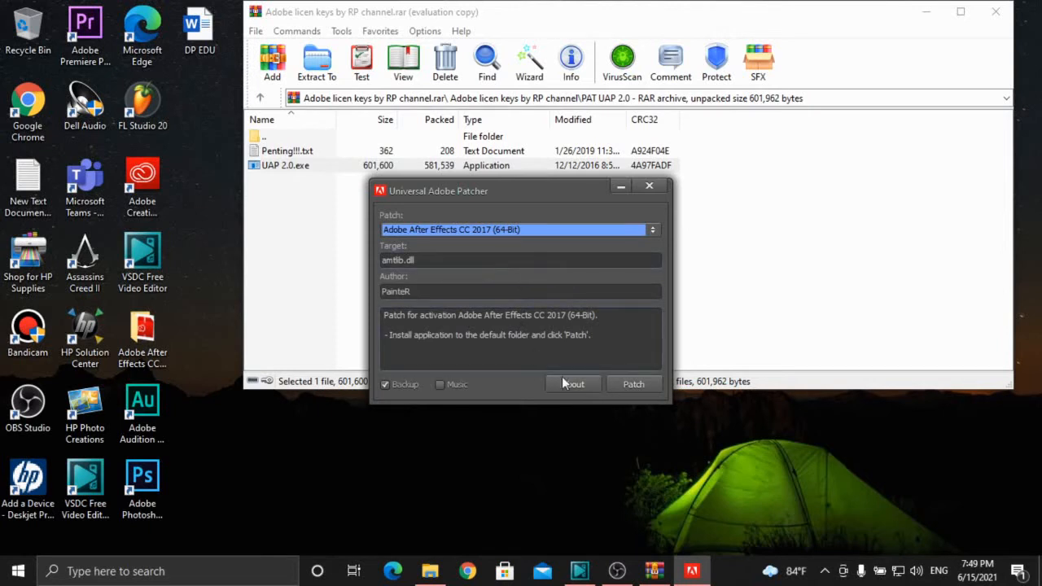
{"action": "mouse_move", "coordinate": [633, 385]}
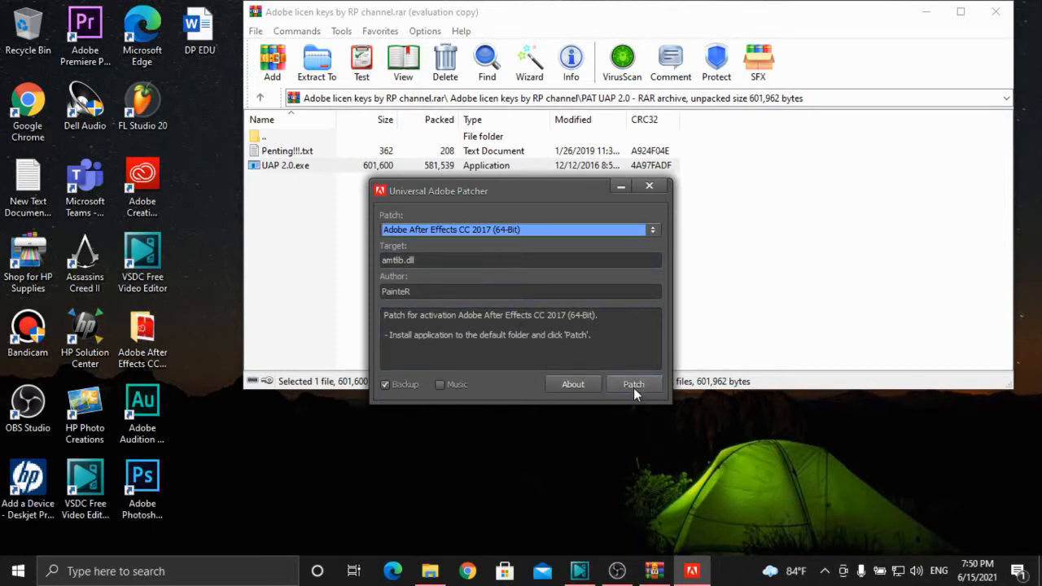
Step: Patch After Effects CC 2017, see PATCHING DONE in the log, and close the patcher
{"action": "left_click", "coordinate": [633, 384]}
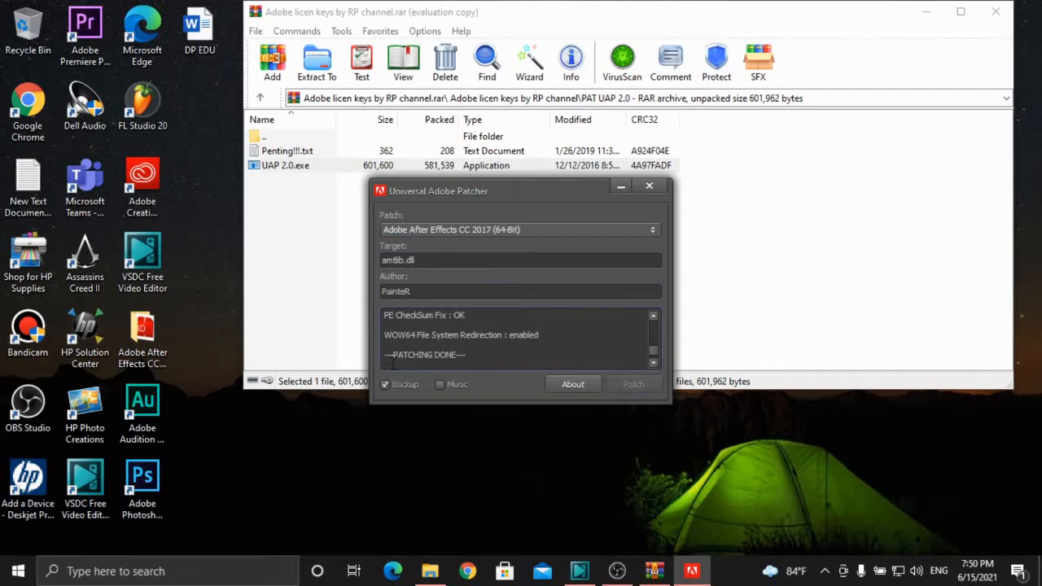
{"action": "double_click", "coordinate": [424, 355]}
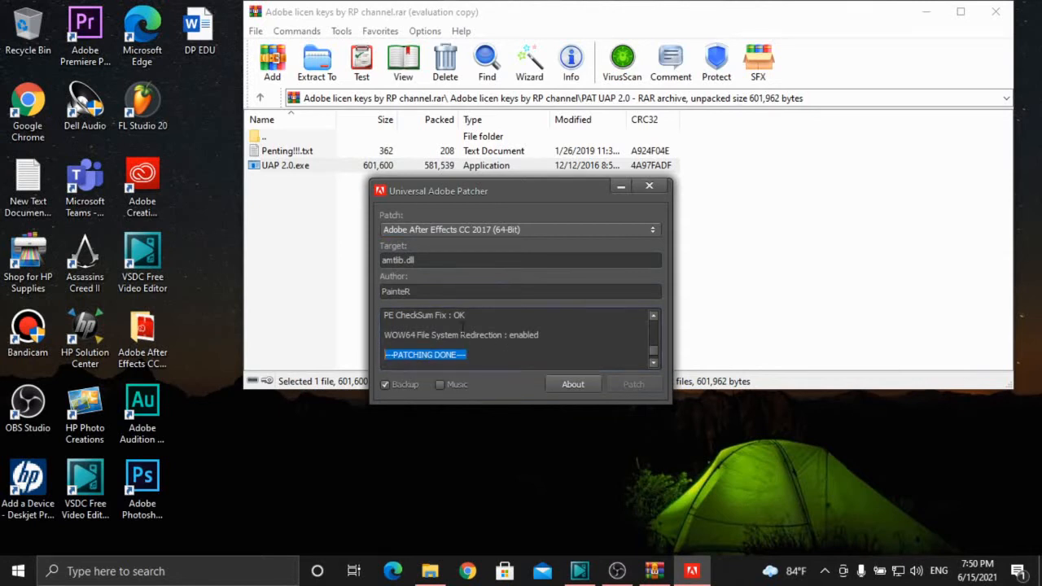
{"action": "mouse_move", "coordinate": [650, 191]}
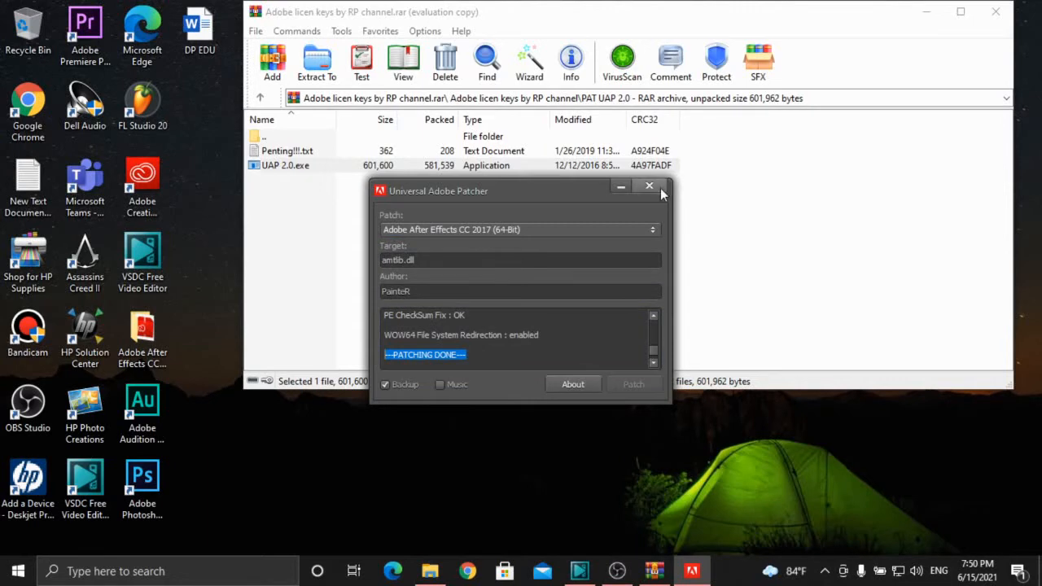
{"action": "left_click", "coordinate": [649, 191]}
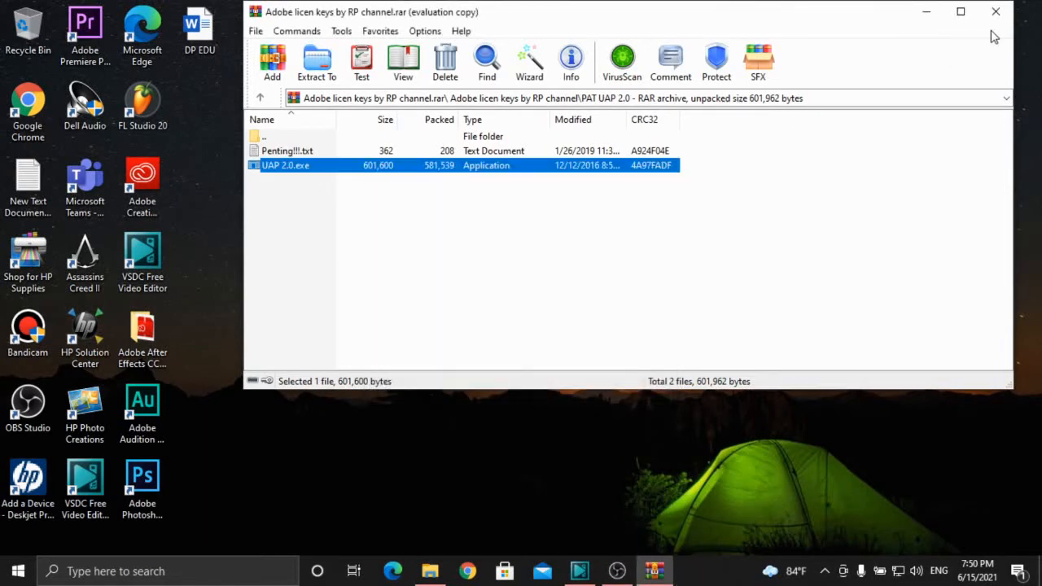
Step: Close the archive window and move its icon to the desktop's top right
{"action": "left_click", "coordinate": [997, 11]}
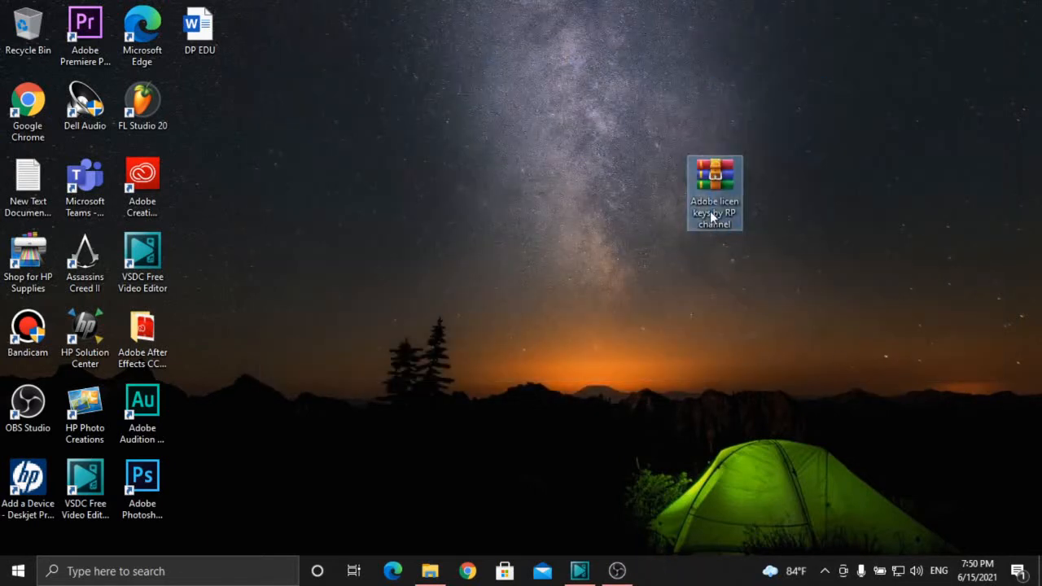
{"action": "left_click_drag", "start_coordinate": [715, 192], "coordinate": [945, 117]}
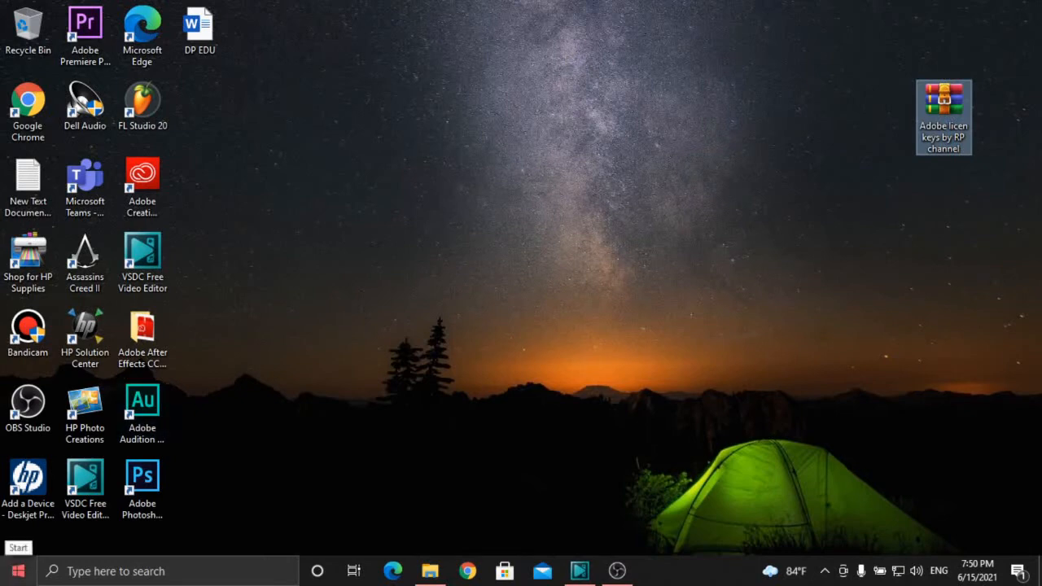
Step: Launch Adobe After Effects CC 2017 from the Start menu's app list
{"action": "left_click", "coordinate": [17, 570]}
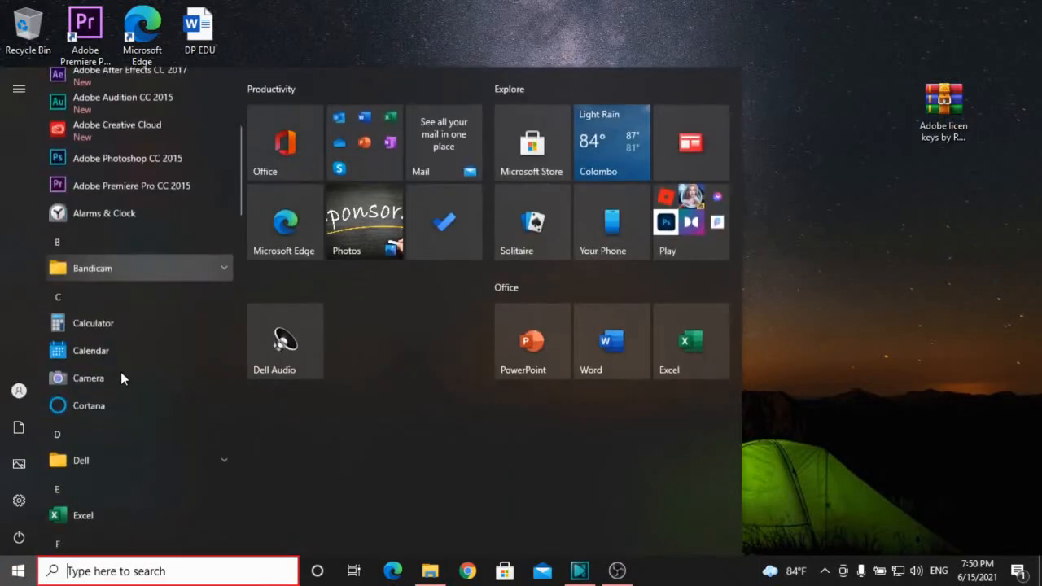
{"action": "scroll", "scroll_direction": "up", "scroll_amount": 3}
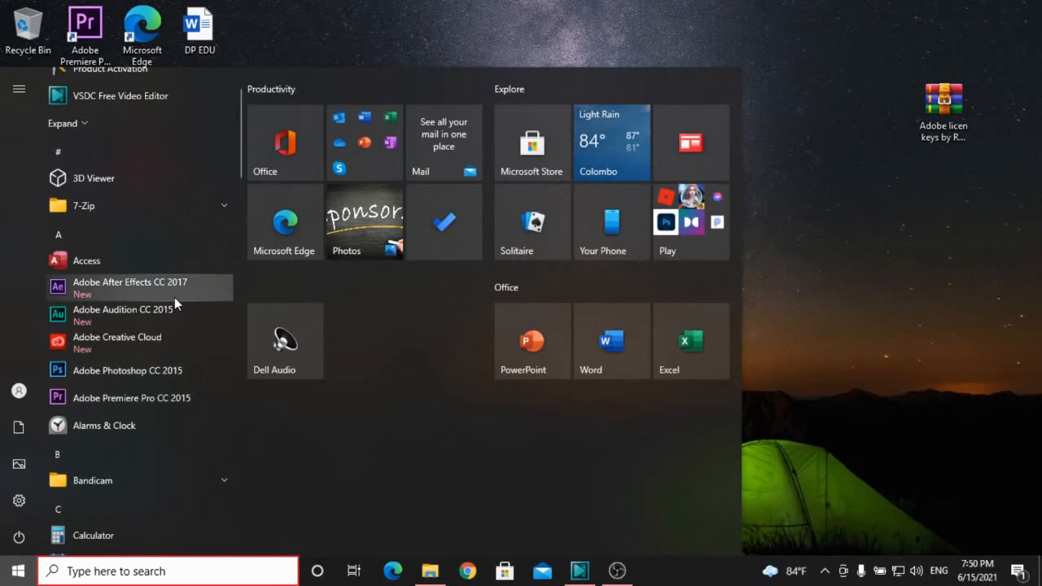
{"action": "left_click", "coordinate": [505, 289]}
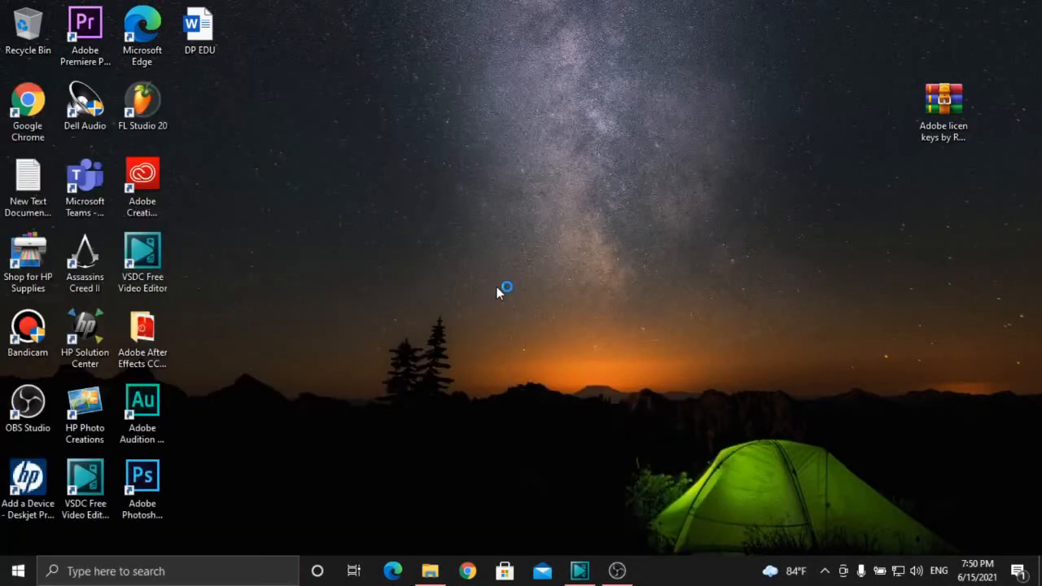
{"action": "mouse_move", "coordinate": [499, 293]}
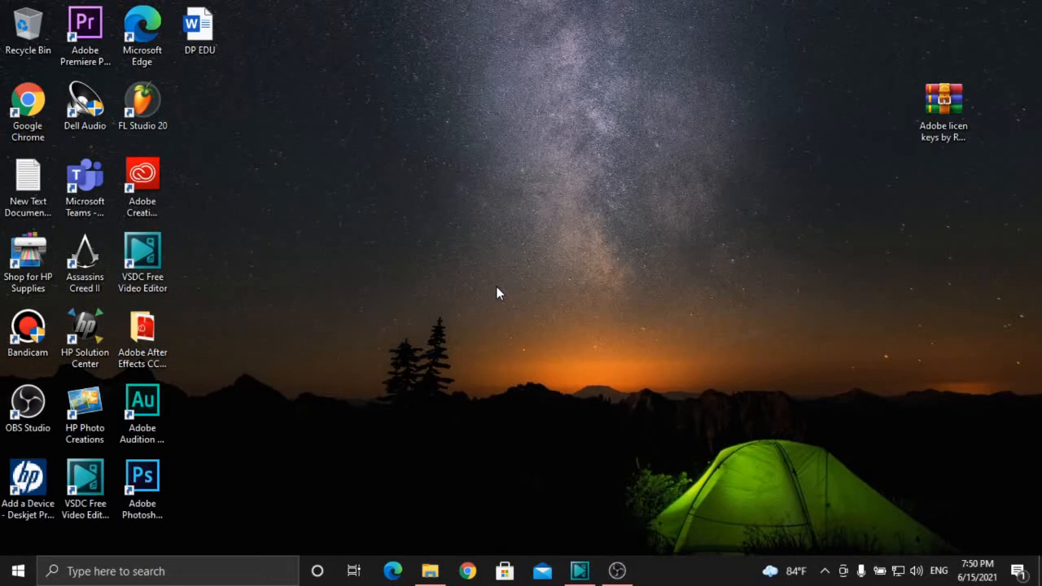
{"action": "mouse_move", "coordinate": [687, 438]}
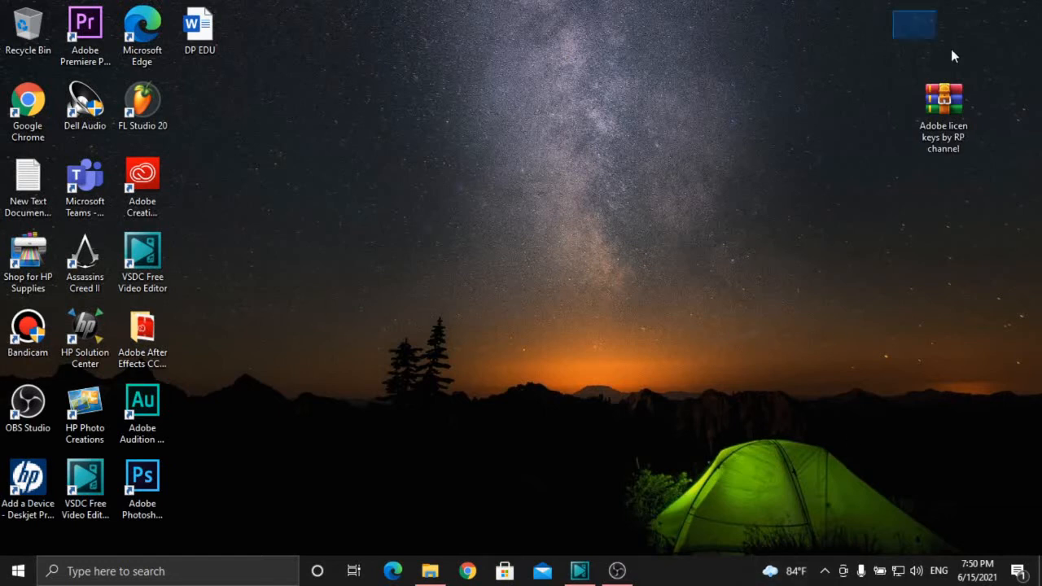
{"action": "double_click", "coordinate": [142, 334]}
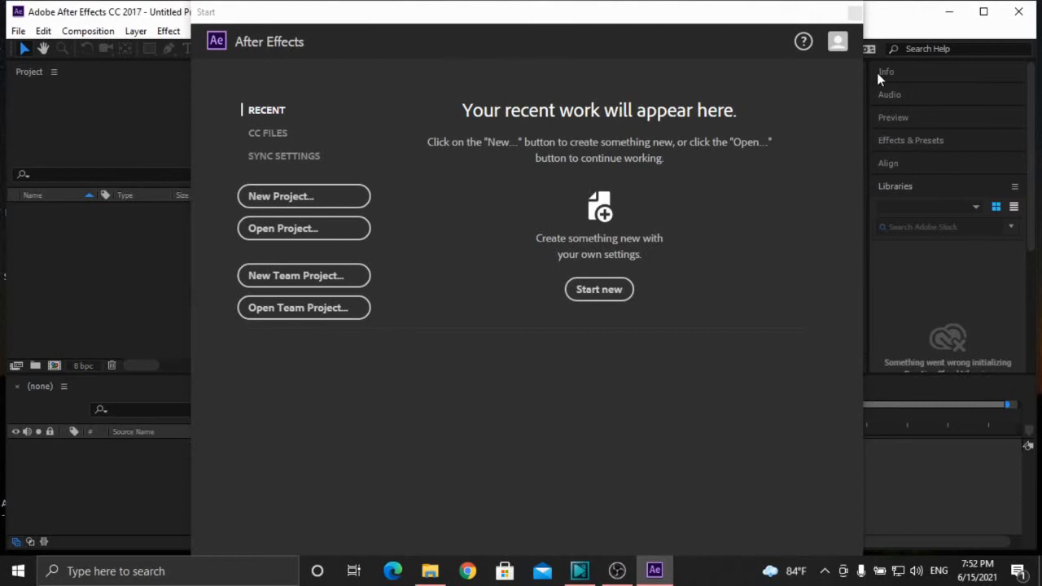
{"action": "mouse_move", "coordinate": [882, 82]}
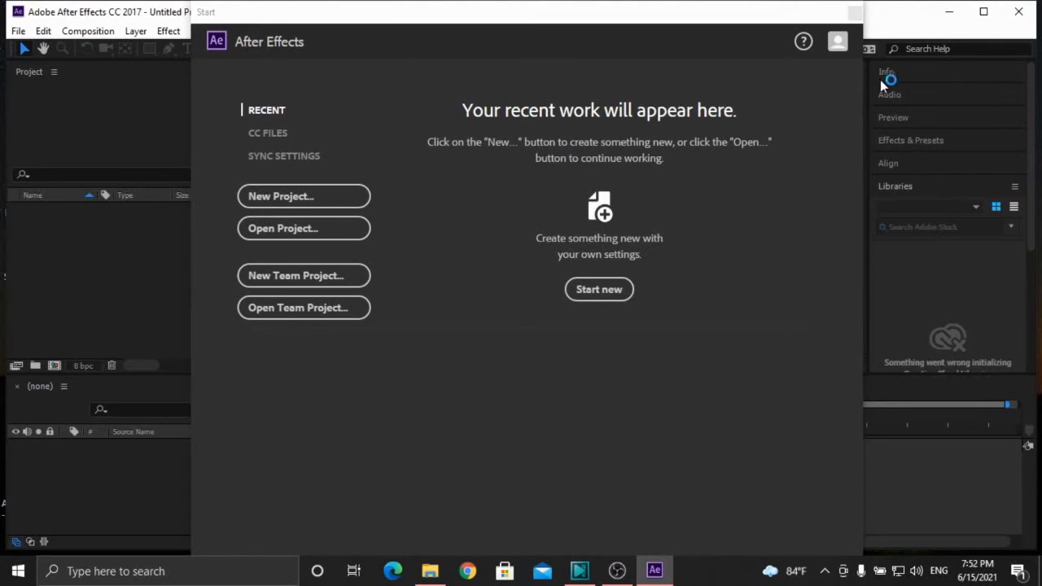
{"action": "mouse_move", "coordinate": [420, 105]}
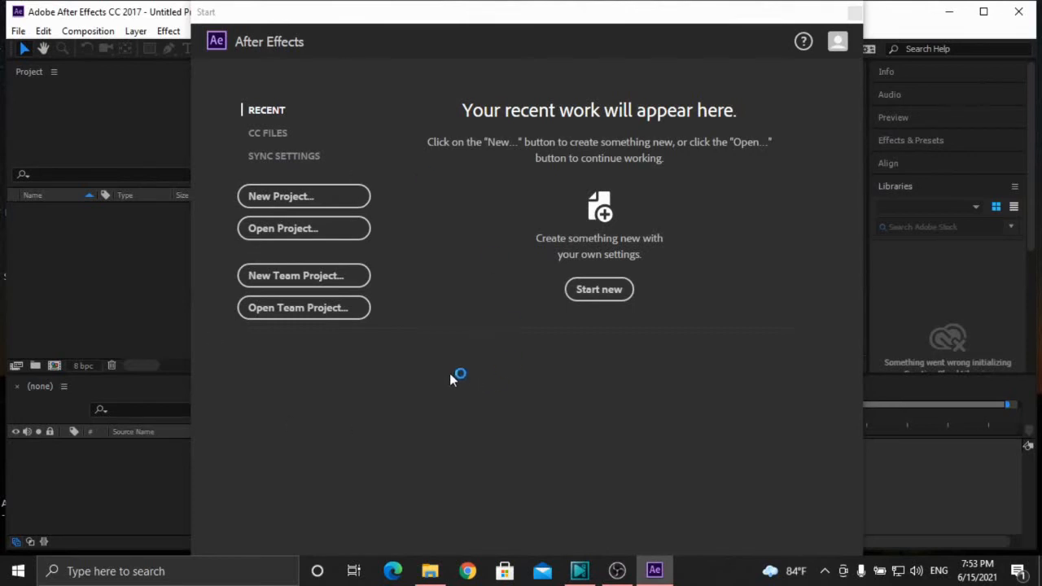
{"action": "mouse_move", "coordinate": [329, 391]}
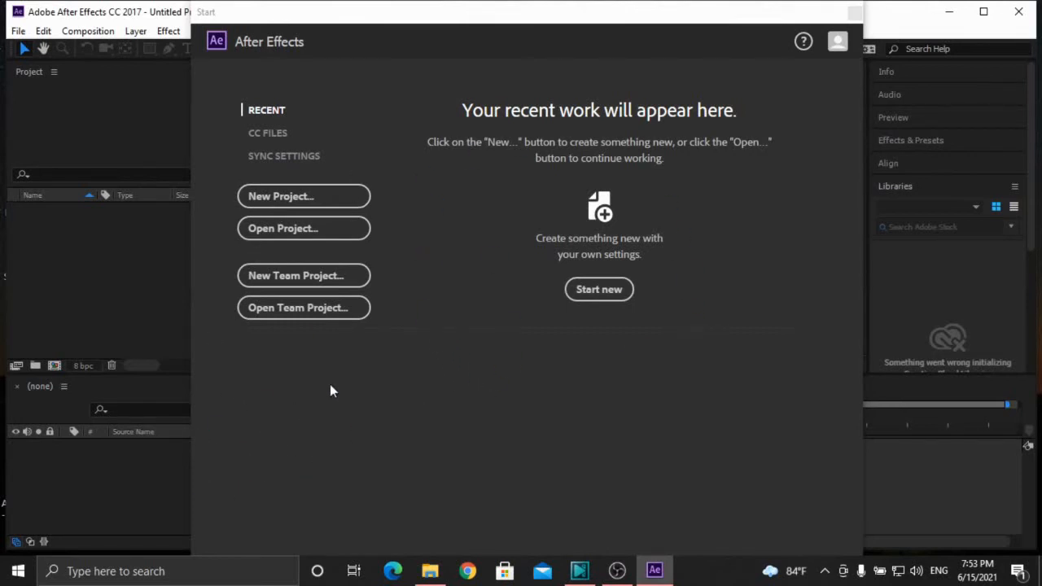
{"action": "mouse_move", "coordinate": [320, 371]}
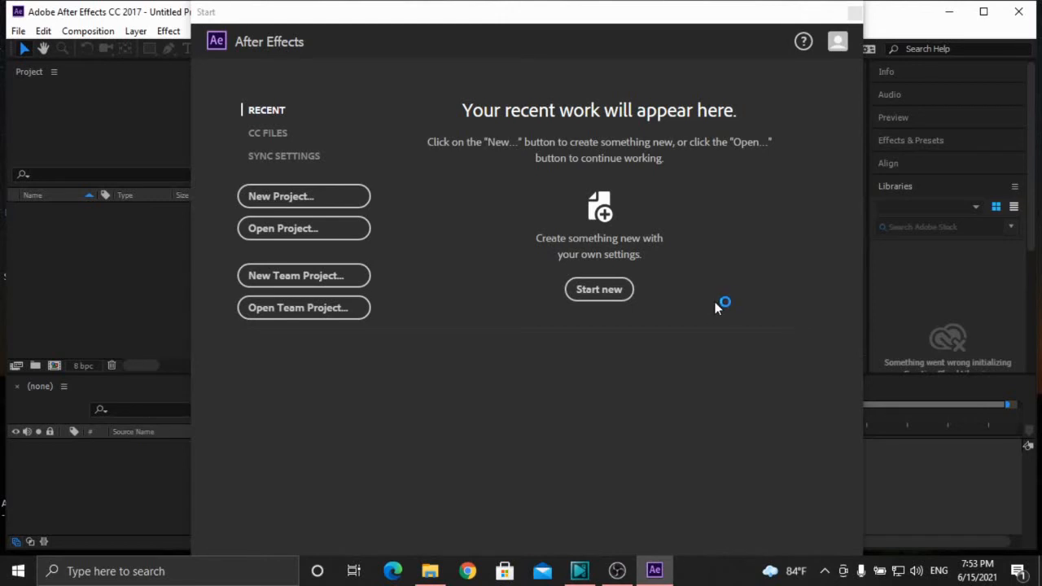
{"action": "mouse_move", "coordinate": [752, 120]}
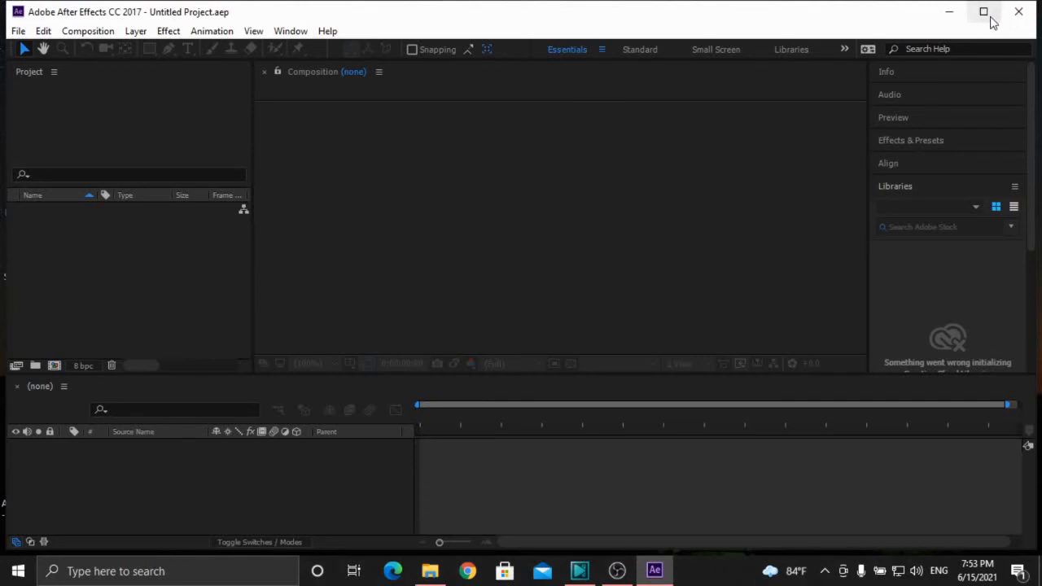
{"action": "mouse_move", "coordinate": [1019, 13]}
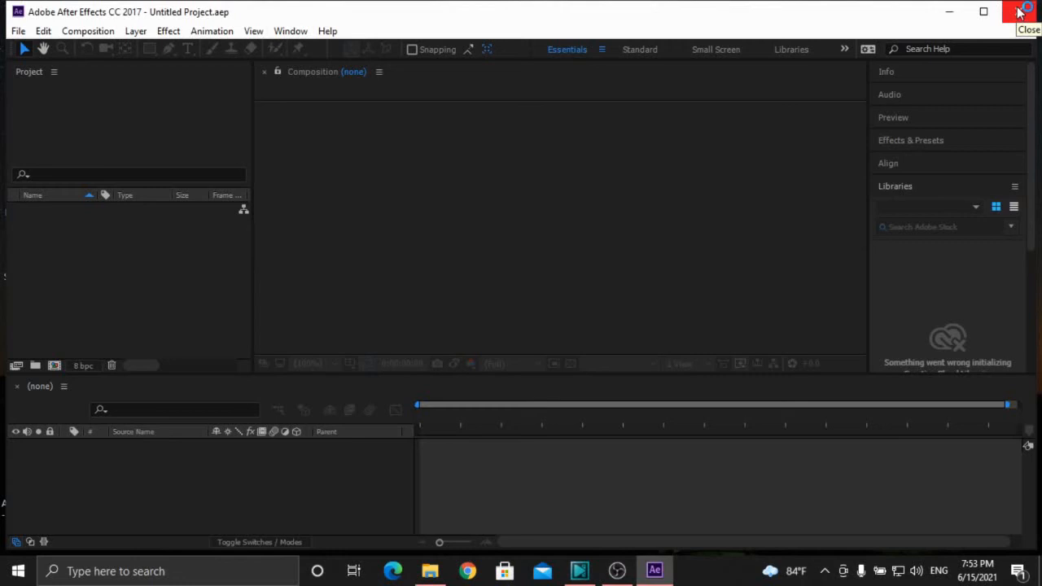
{"action": "mouse_move", "coordinate": [983, 22]}
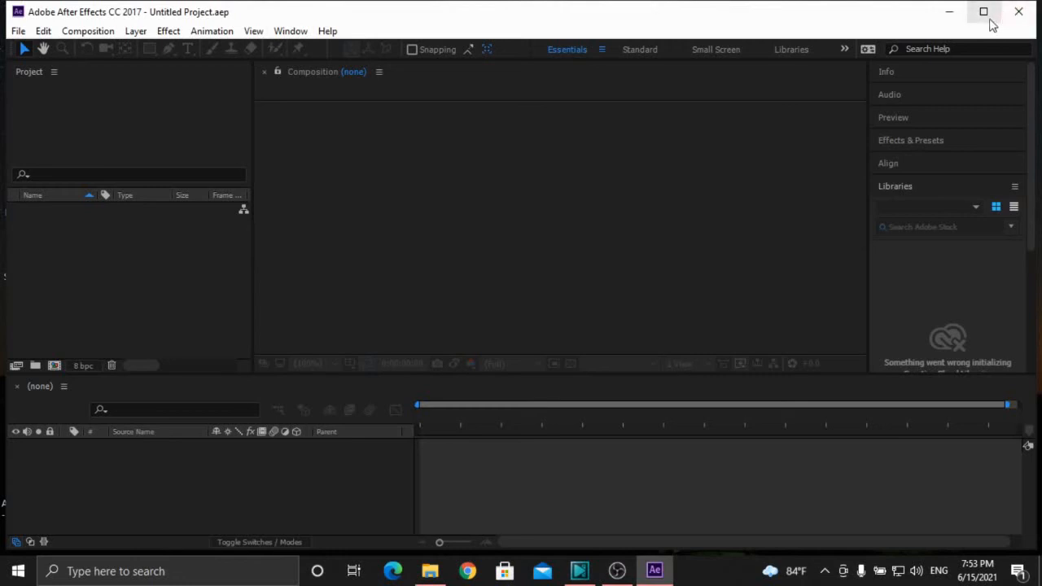
{"action": "mouse_move", "coordinate": [950, 12]}
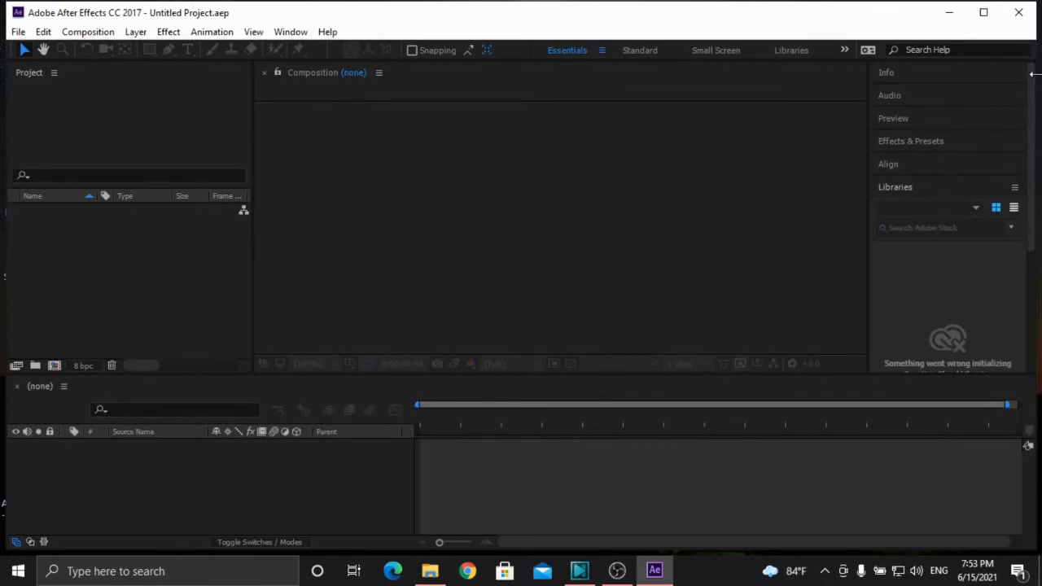
{"action": "mouse_move", "coordinate": [1013, 62]}
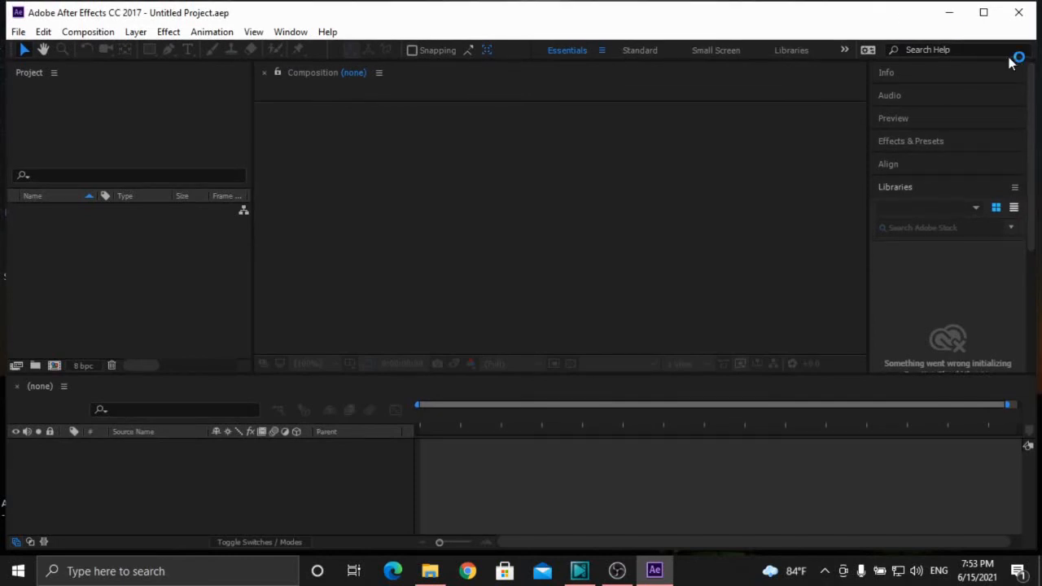